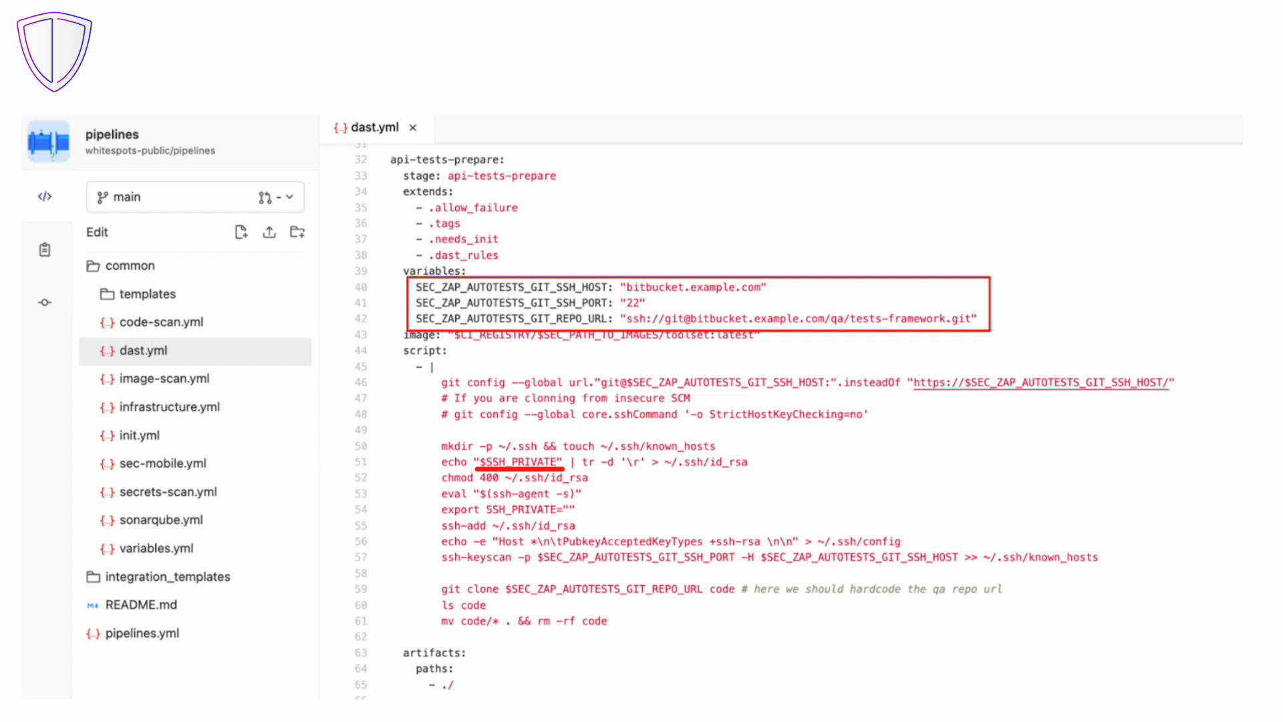
scroll(down, 3)
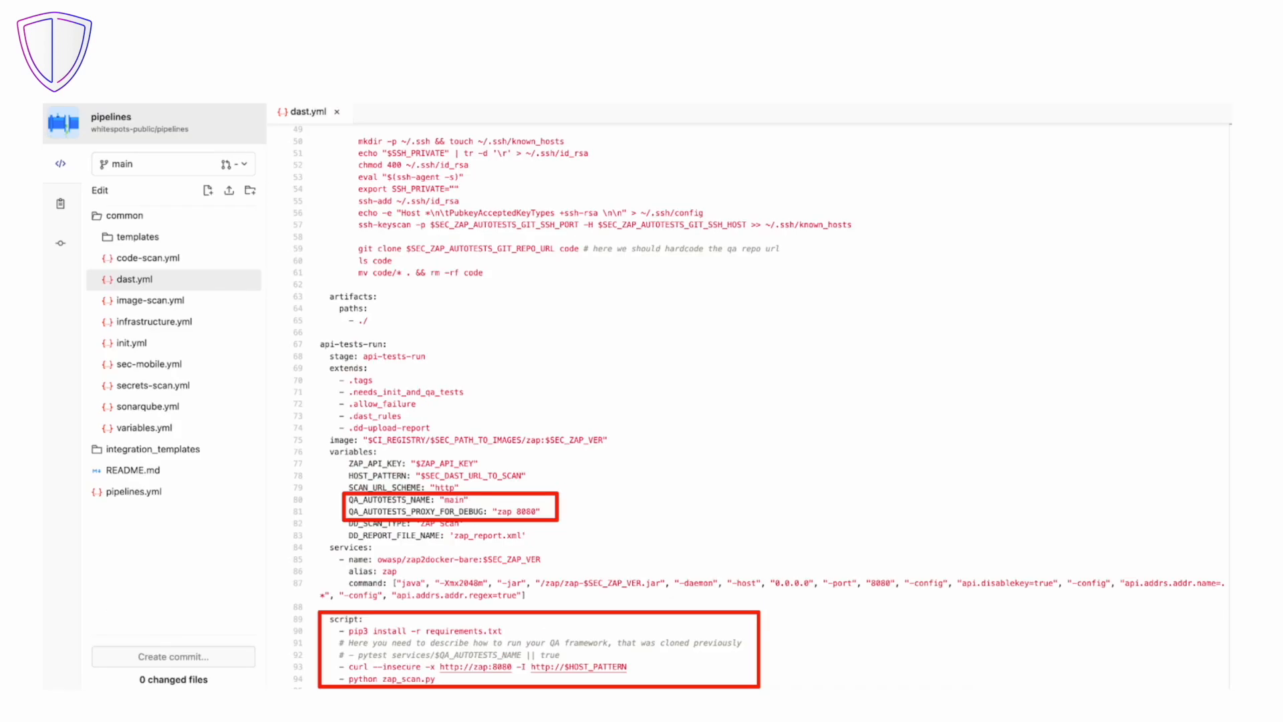